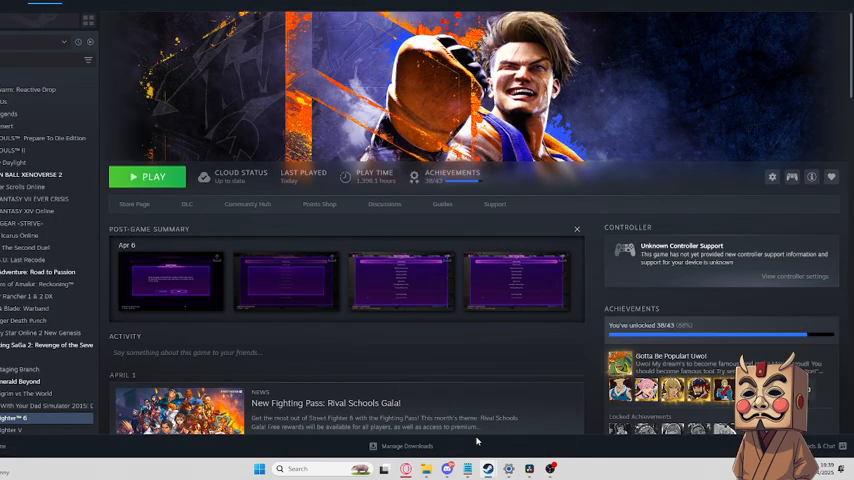
mouse_move(571, 172)
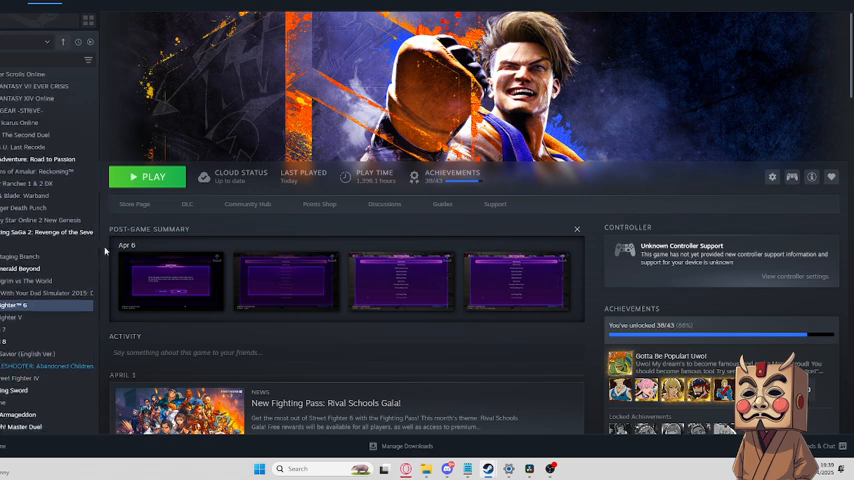
Open TEKKEN 8's library page from the sidebar
click(10, 342)
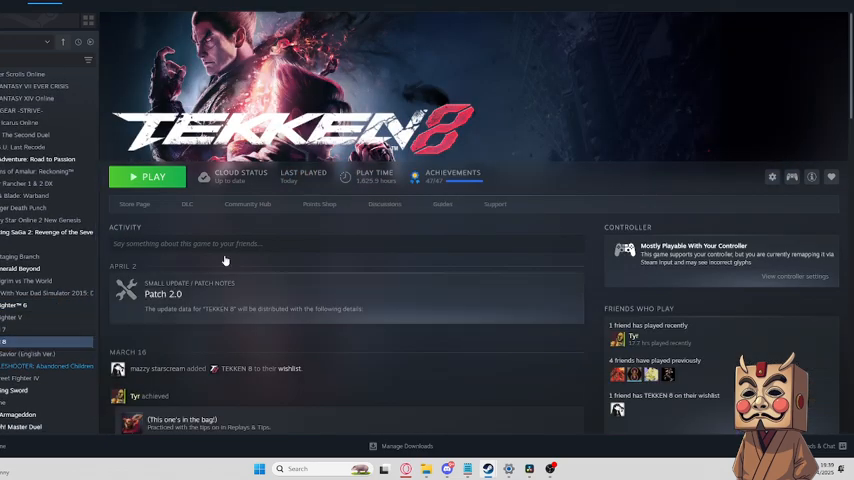
mouse_move(545, 145)
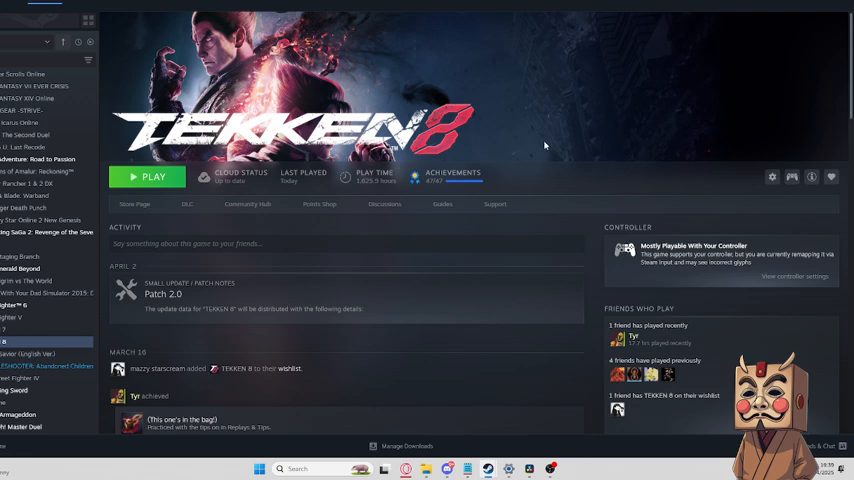
mouse_move(590, 159)
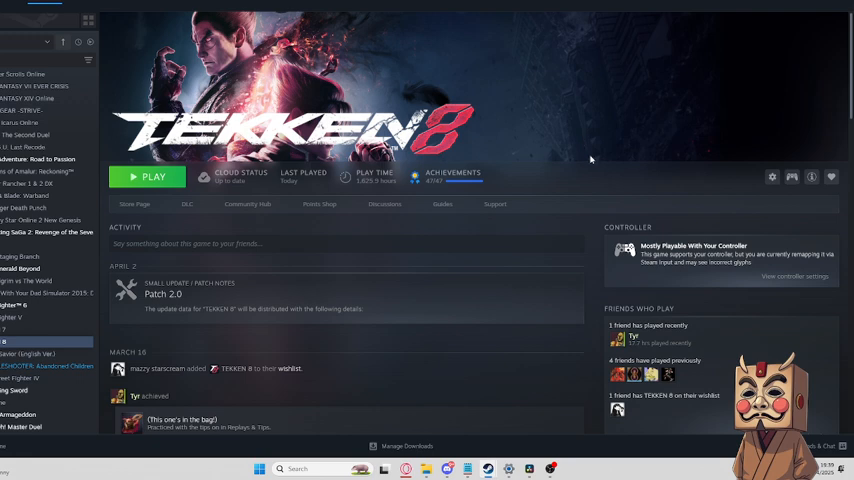
mouse_move(478, 197)
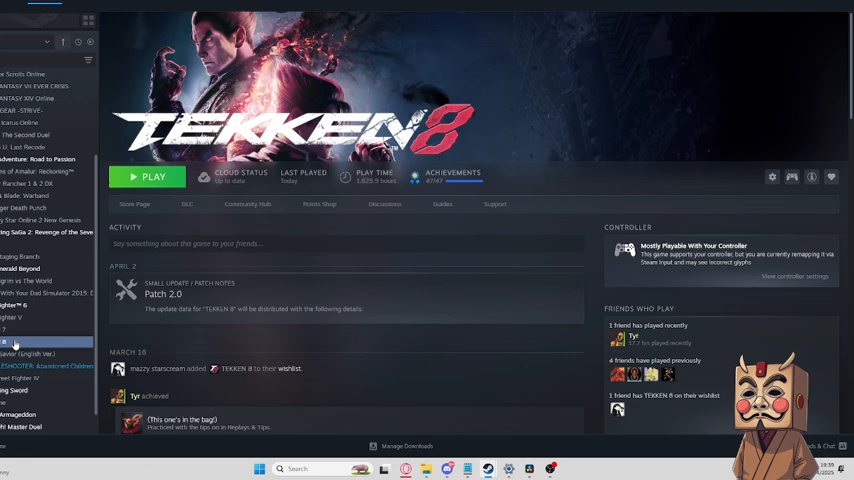
right_click(5, 342)
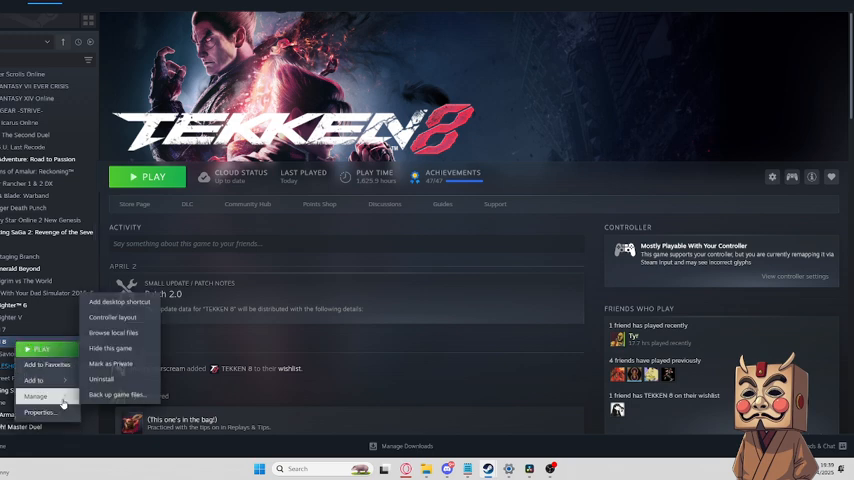
click(45, 412)
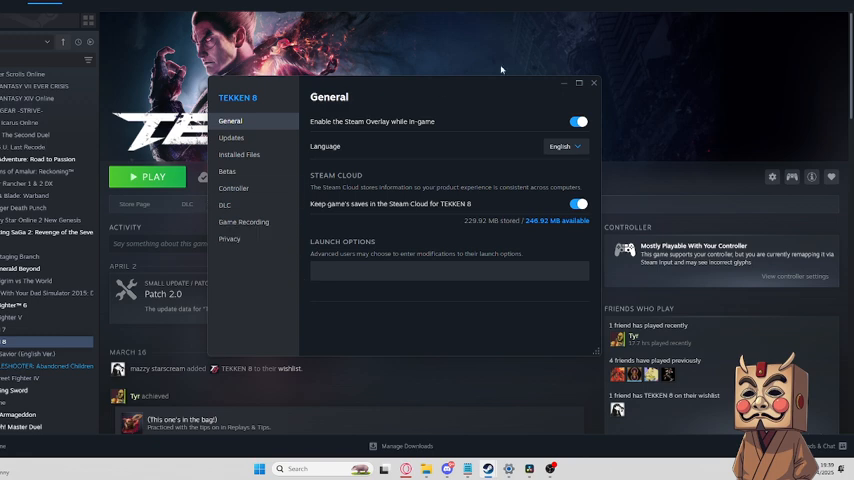
click(594, 83)
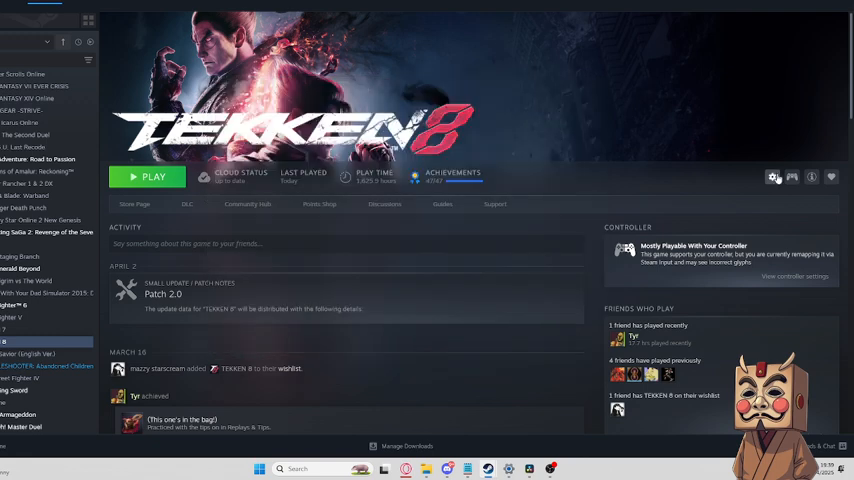
Start uninstalling TEKKEN 8 through the gear menu's Manage > Uninstall option
click(773, 177)
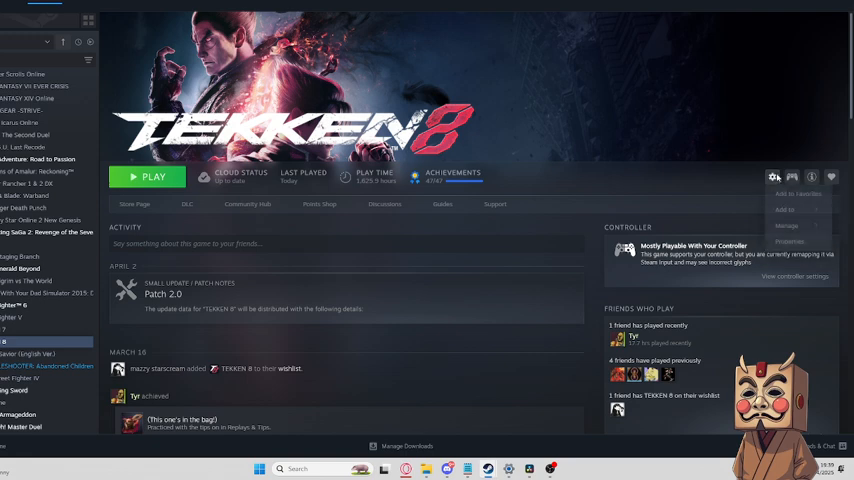
click(787, 225)
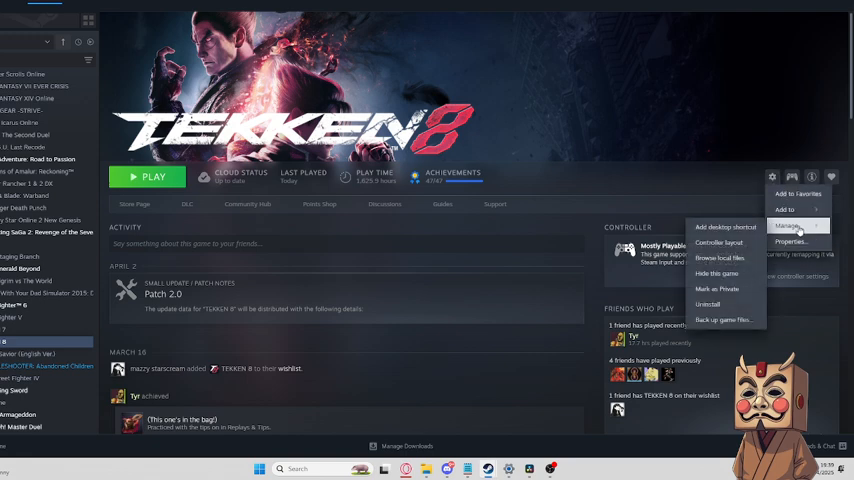
mouse_move(708, 304)
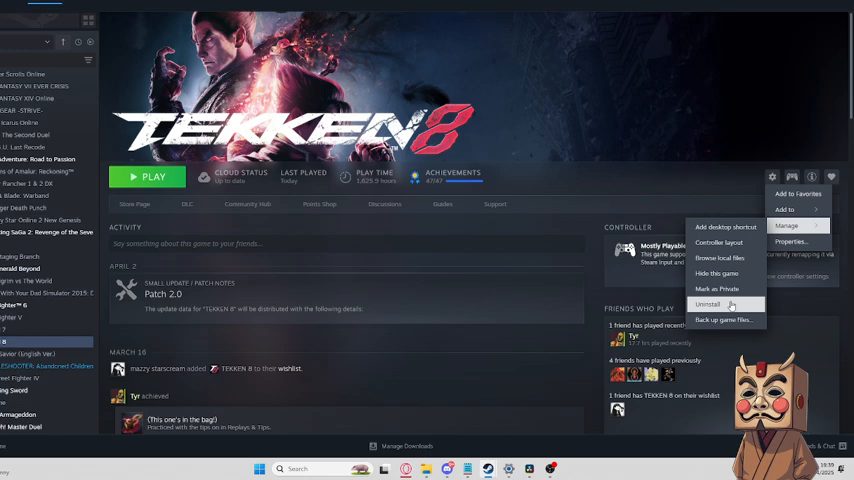
click(708, 304)
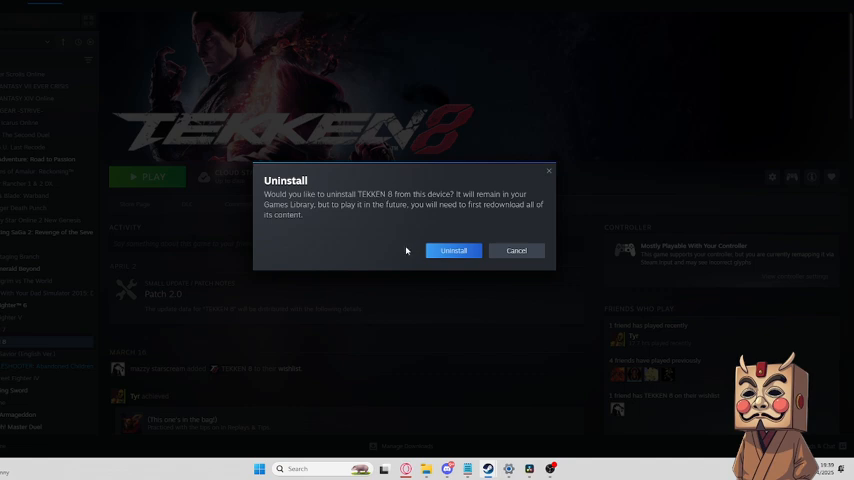
Confirm uninstalling TEKKEN 8 from this device
click(452, 250)
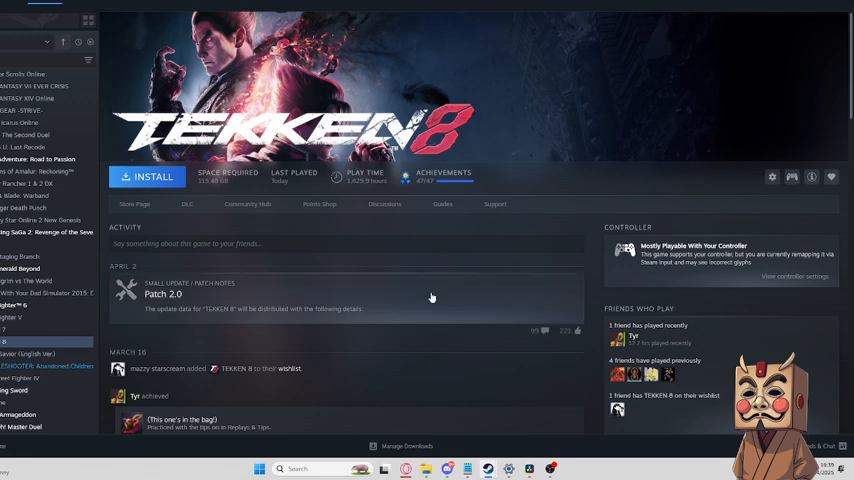
mouse_move(472, 298)
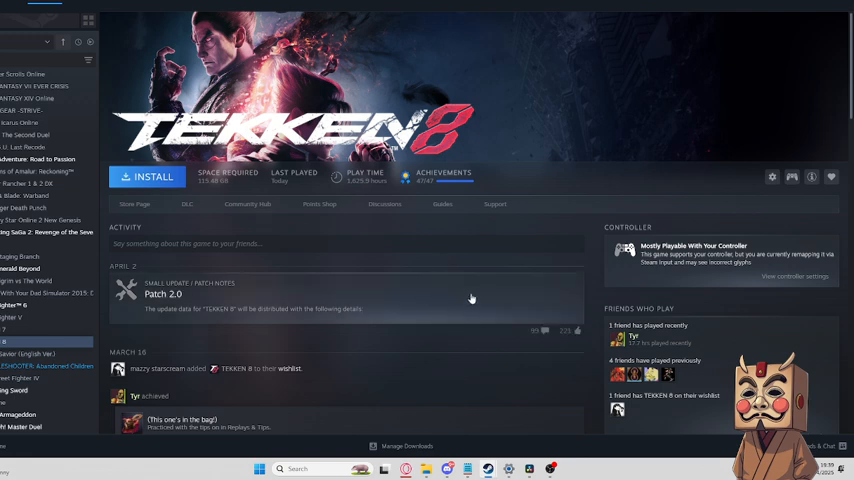